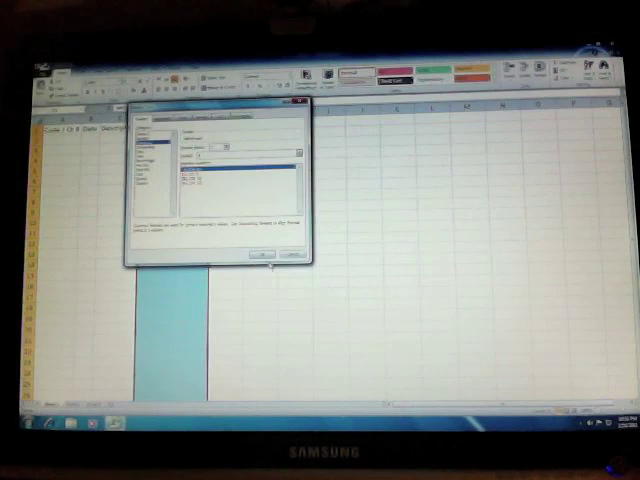
Step: Confirm the Format Cells dialog so the header formatting applies to row 1
click(260, 258)
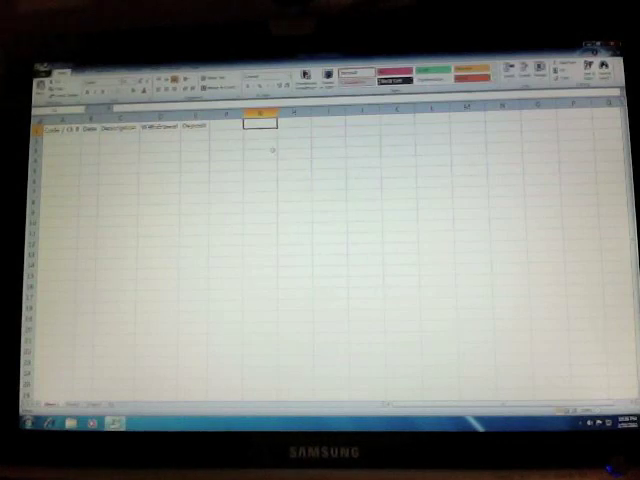
text(Total Balance:)
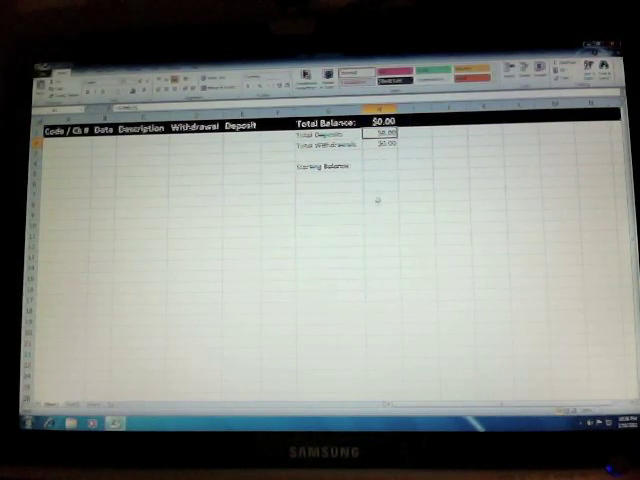
Step: Select the cell beneath the summaries to hold the Starting Balance label
click(378, 166)
text($1,500.00)
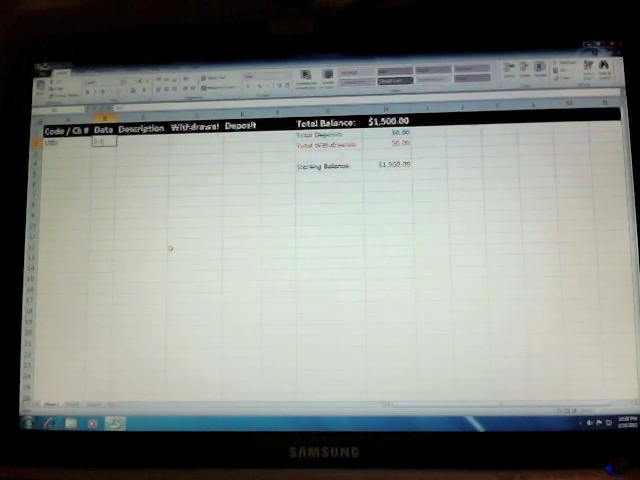
Step: Enter 2/17/2011 as the date and Food as the description for the first entry
text(2/17/2011)
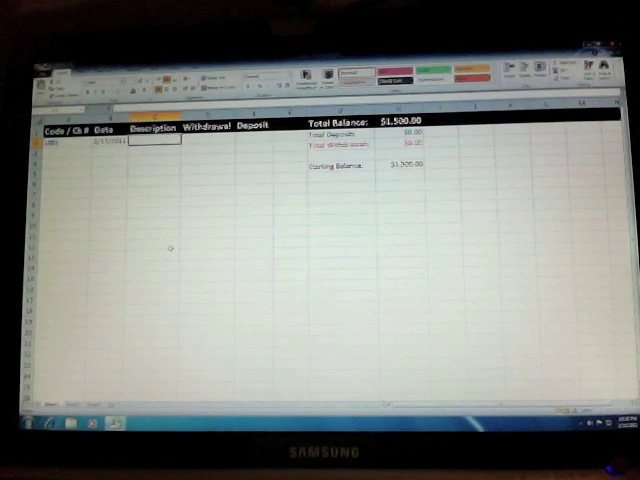
text(Food)
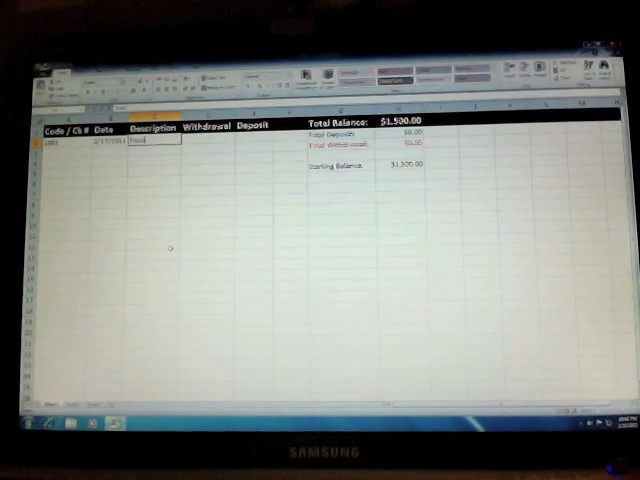